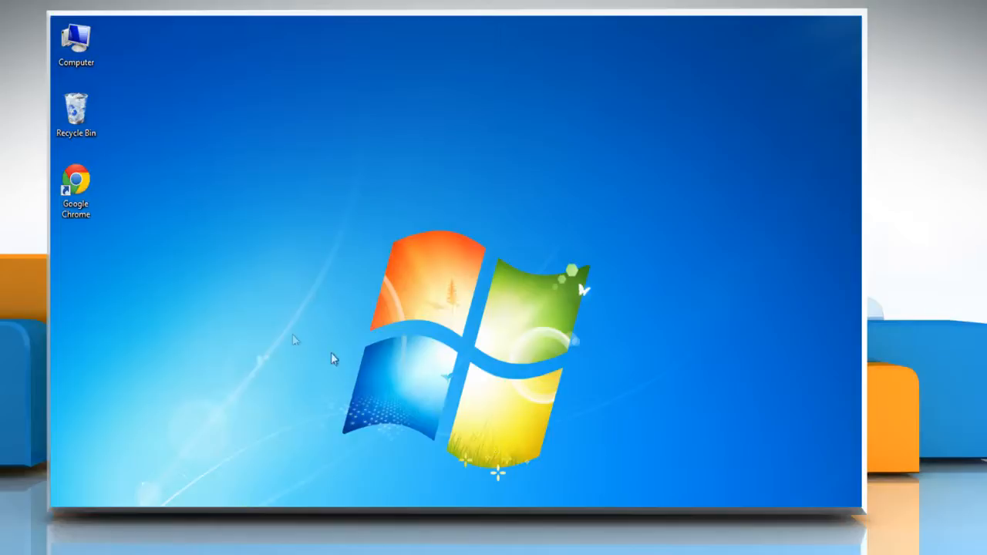
Step: Show the context menu for the Google Chrome desktop shortcut
right_click(77, 182)
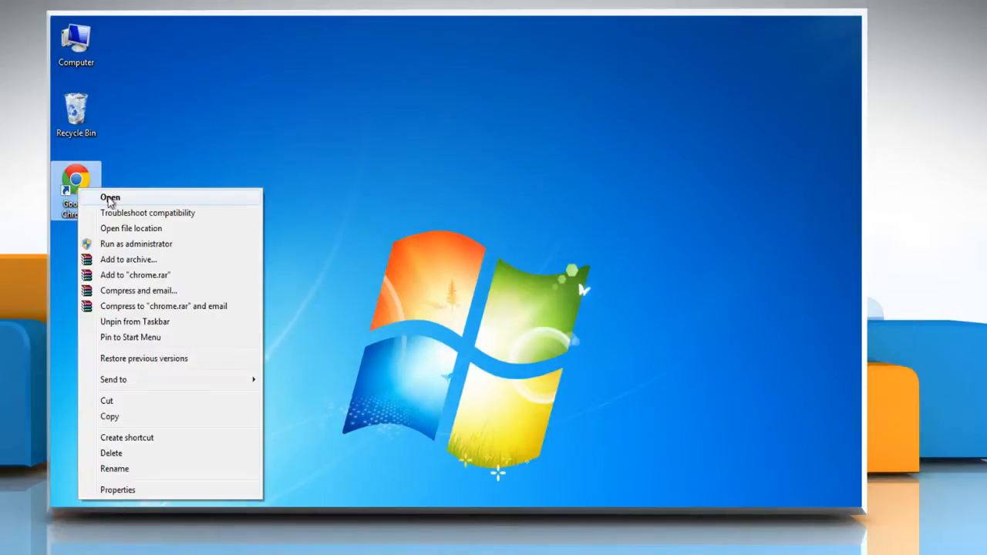
Step: Launch Chrome and go to login.microsoftonline.com to reach the sign-in form
left_click(111, 197)
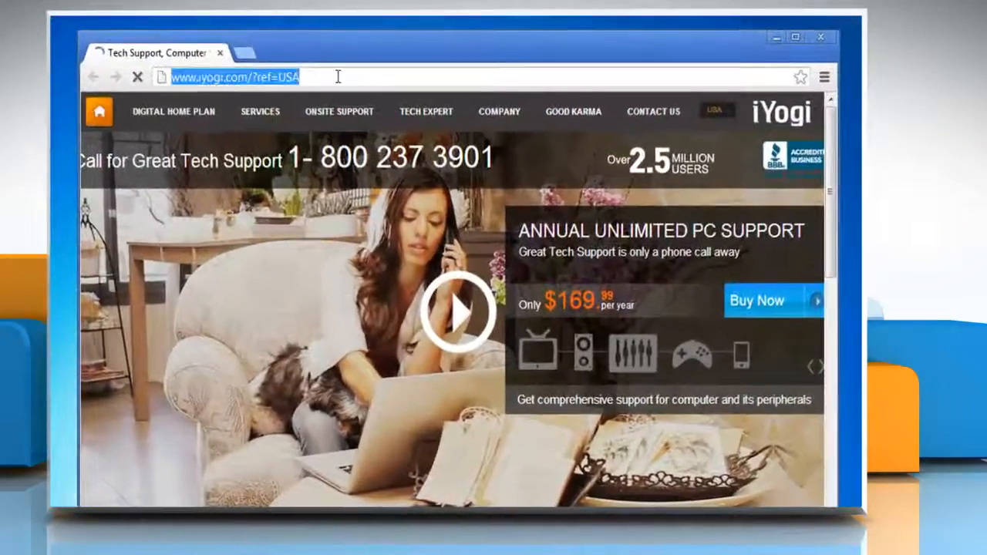
type("login.microsoftonline")
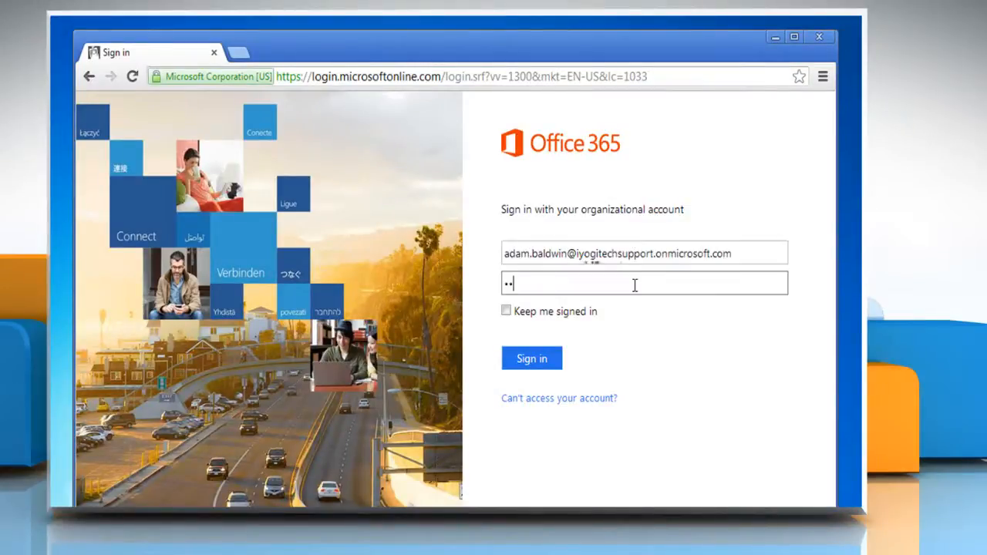
Step: Sign in and reach Office 365 settings from the gear menu
left_click(531, 357)
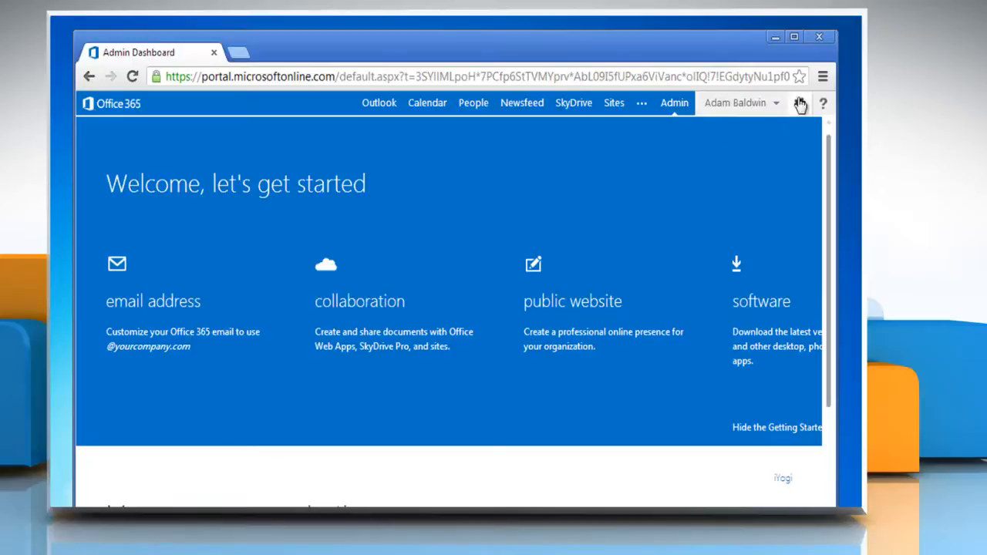
left_click(802, 101)
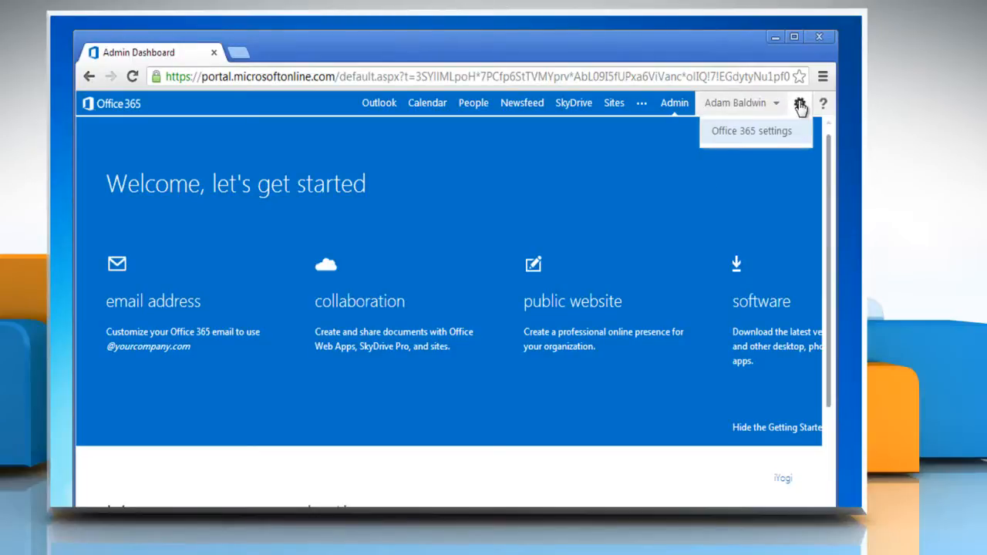
mouse_move(756, 138)
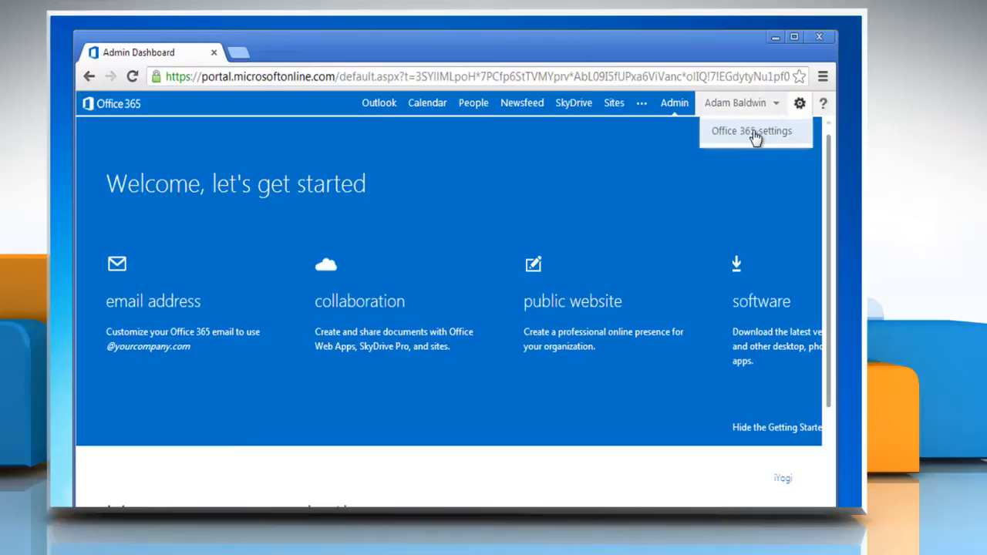
left_click(752, 130)
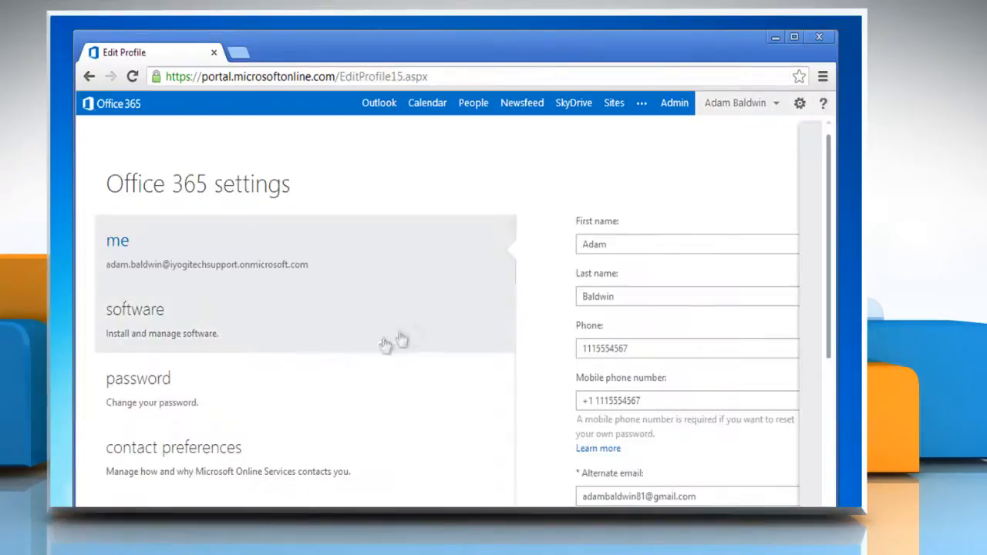
Step: Enter the old and new passwords in the password section and save for the 'Saved successfully' confirmation
left_click(140, 379)
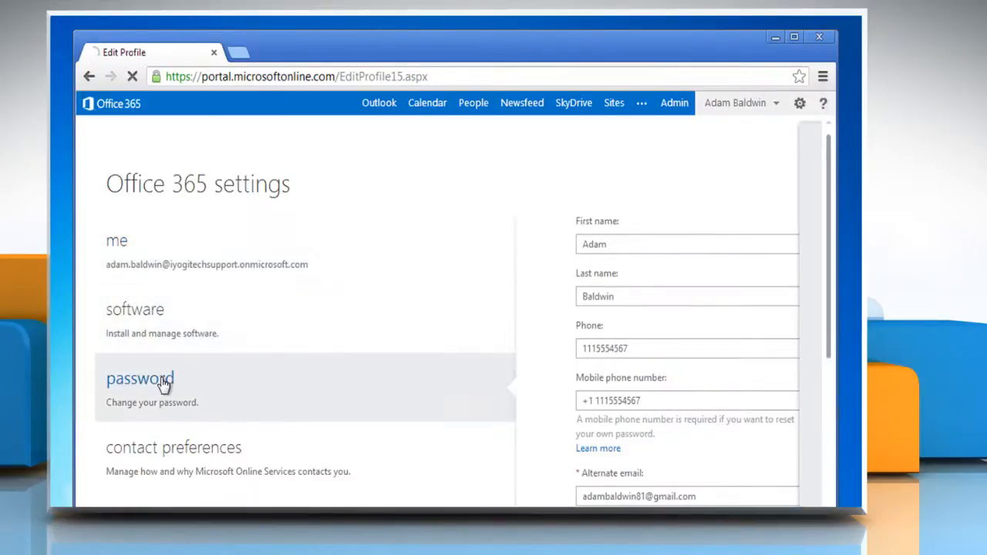
left_click(141, 379)
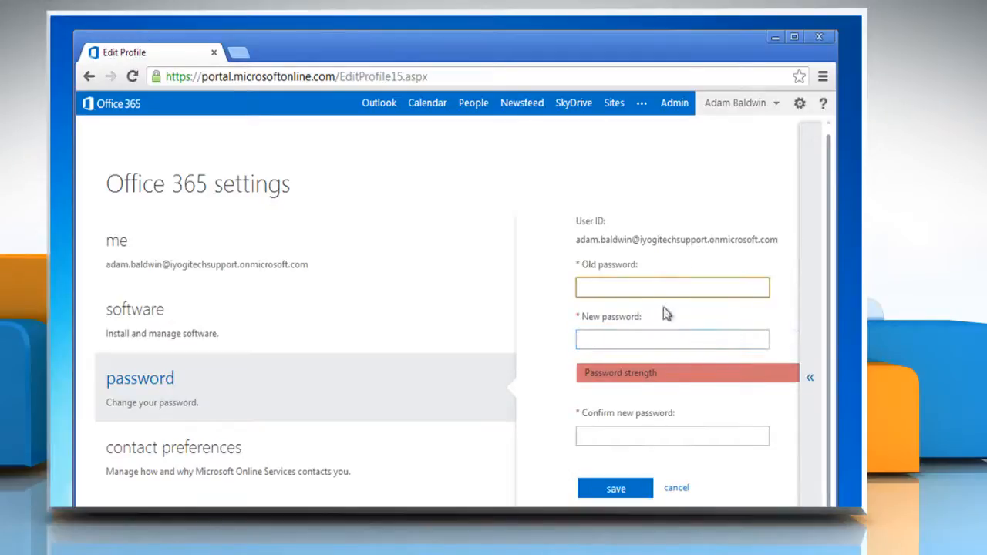
type("••")
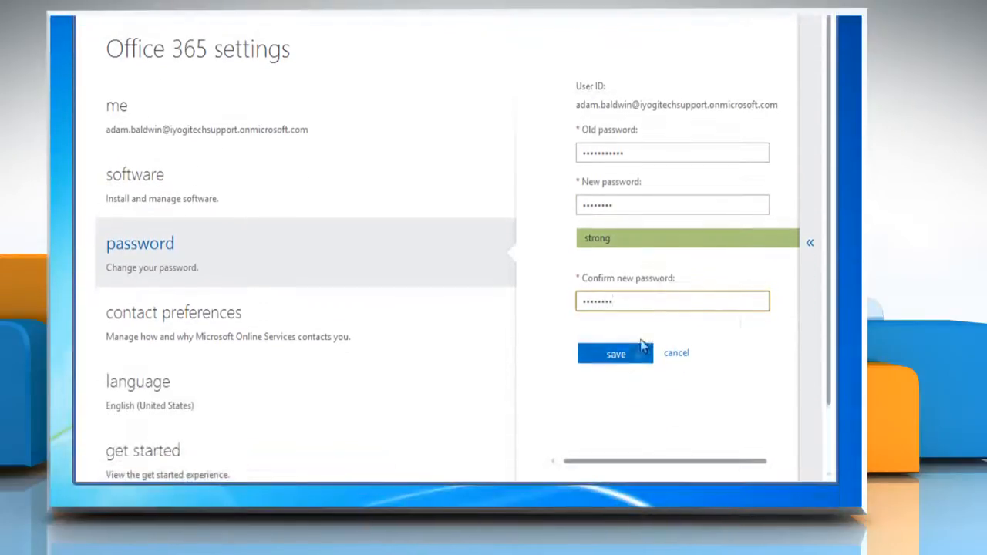
left_click(616, 353)
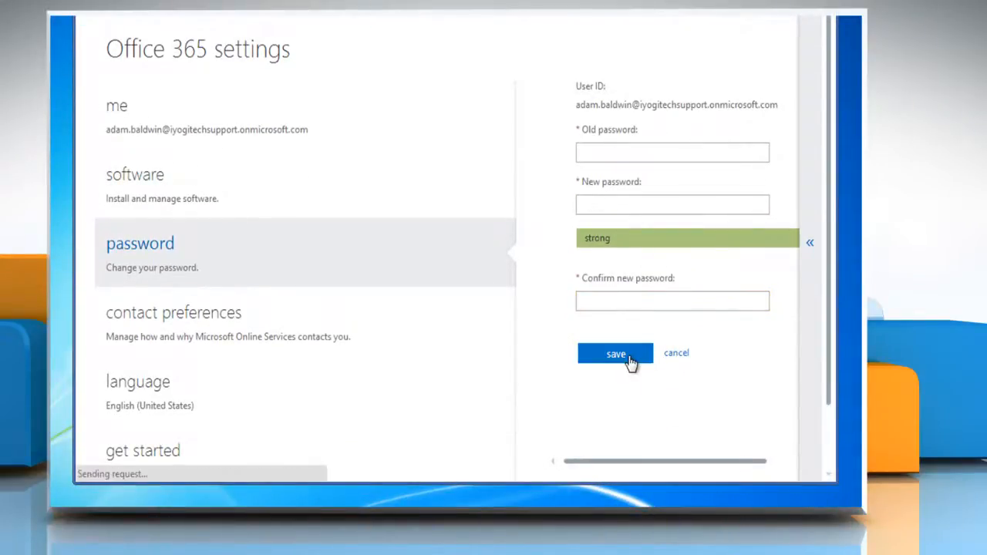
left_click(614, 353)
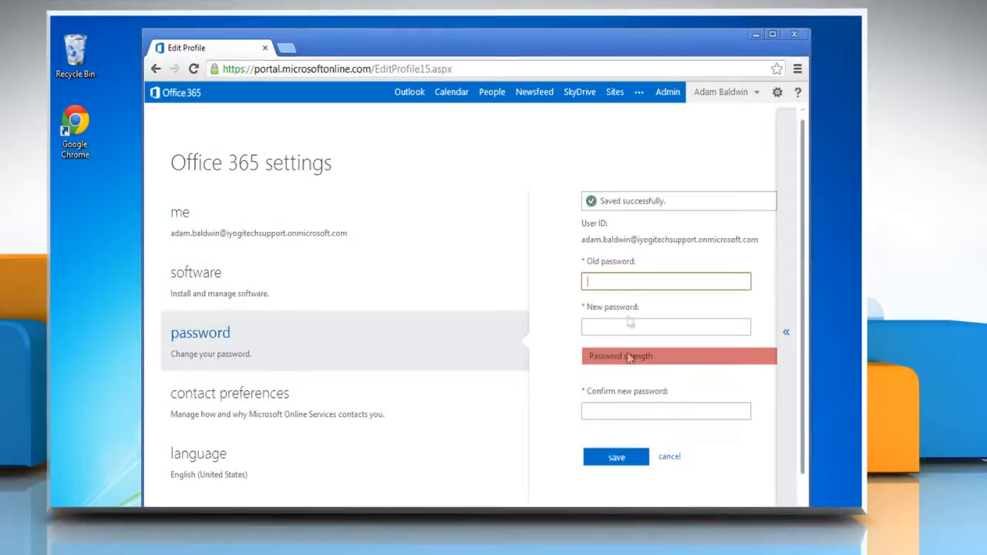